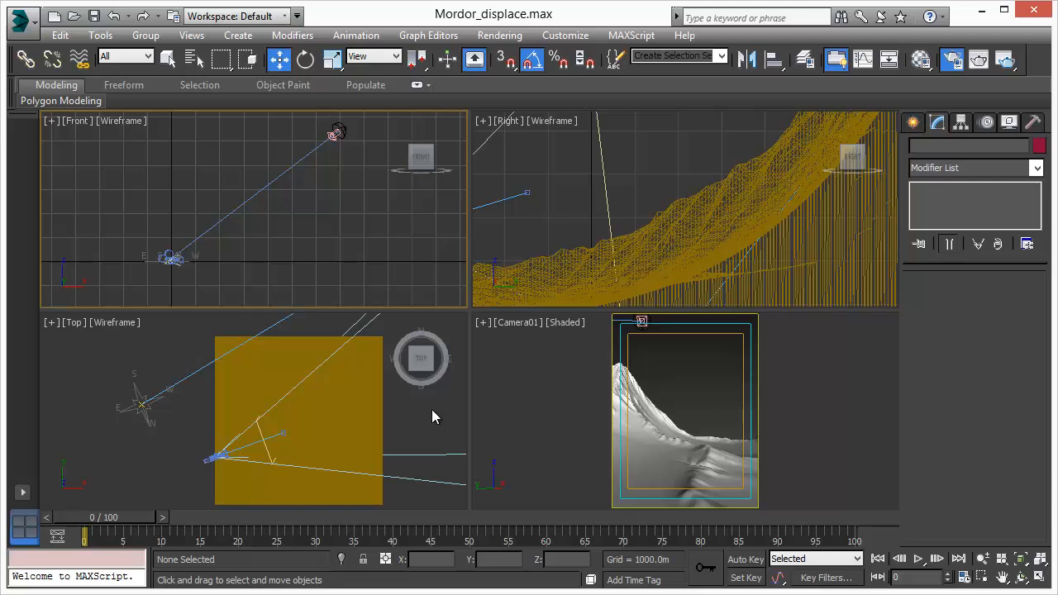
mouse_move(289, 340)
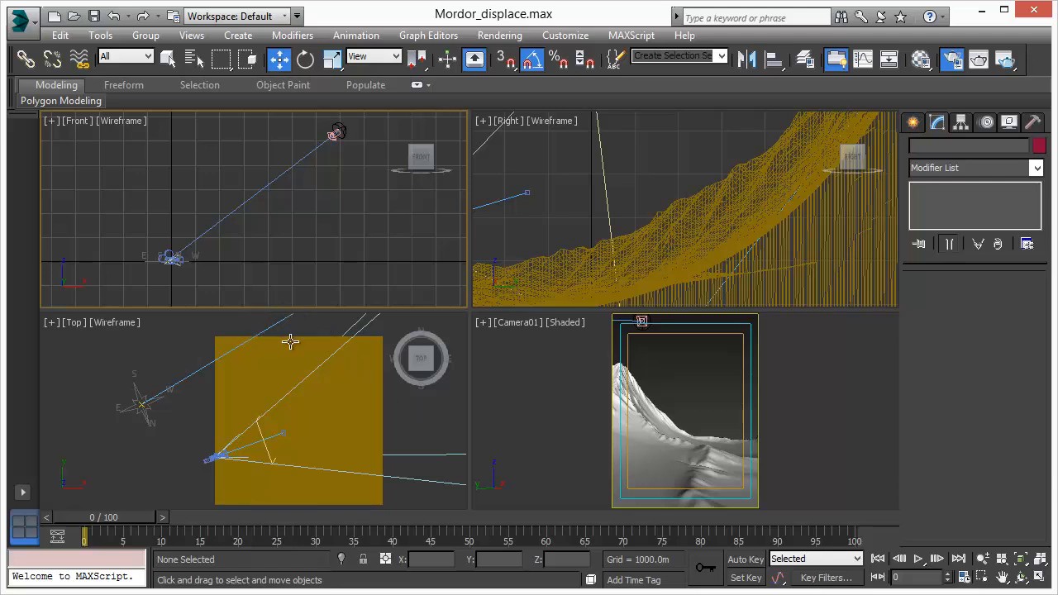
mouse_move(291, 340)
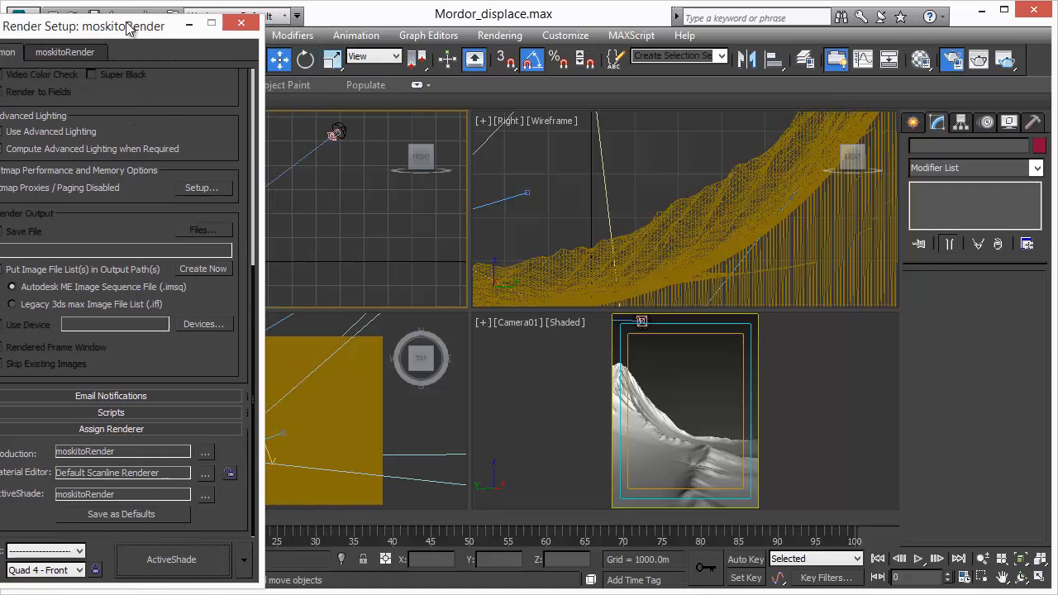
Select the Daylight001 system and review its moskitoSun parameters before render setup.
left_click(241, 23)
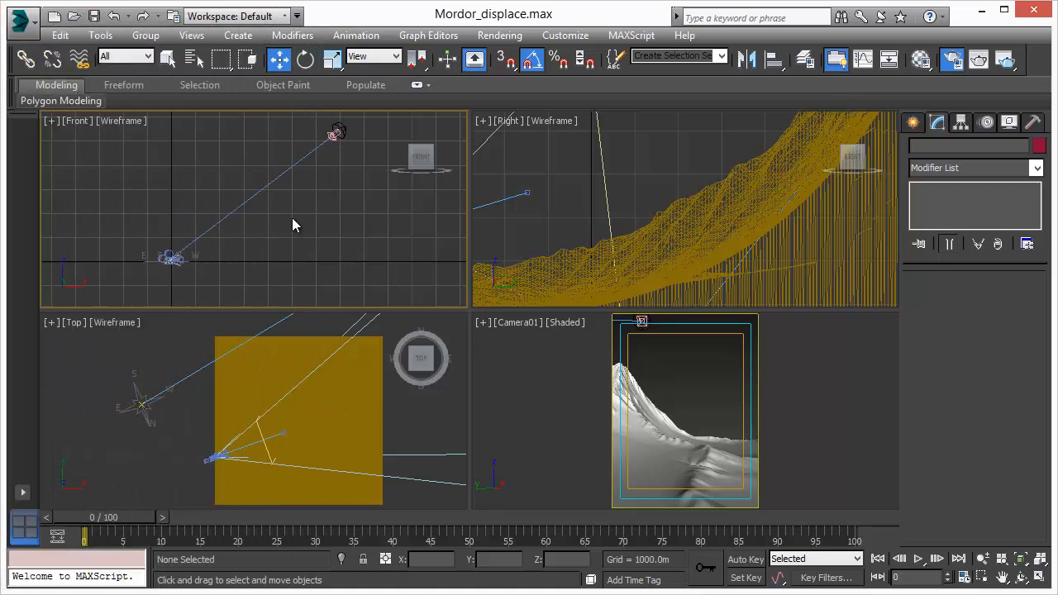
mouse_move(285, 449)
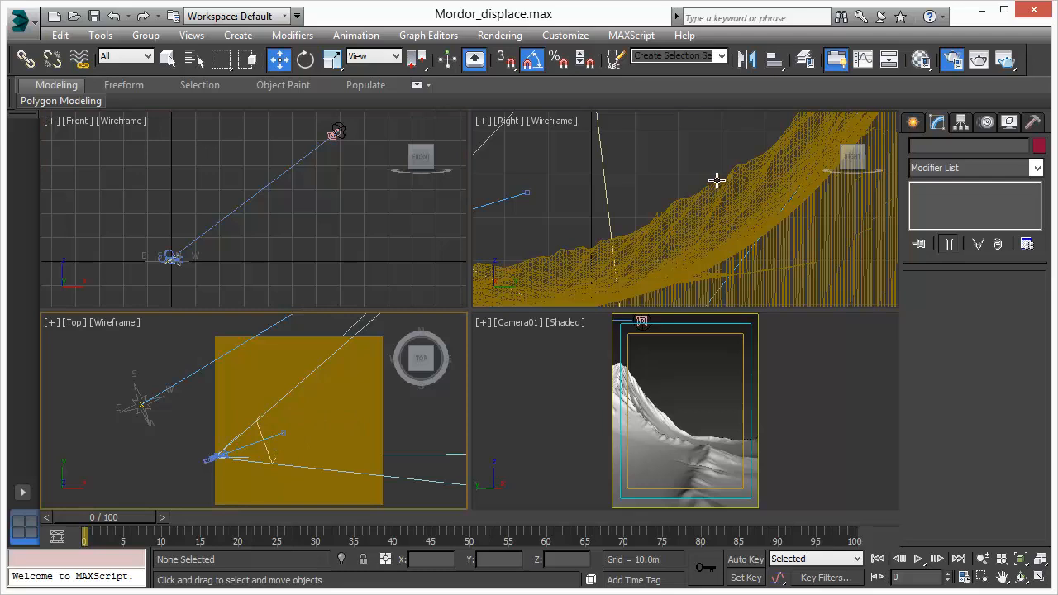
mouse_move(175, 261)
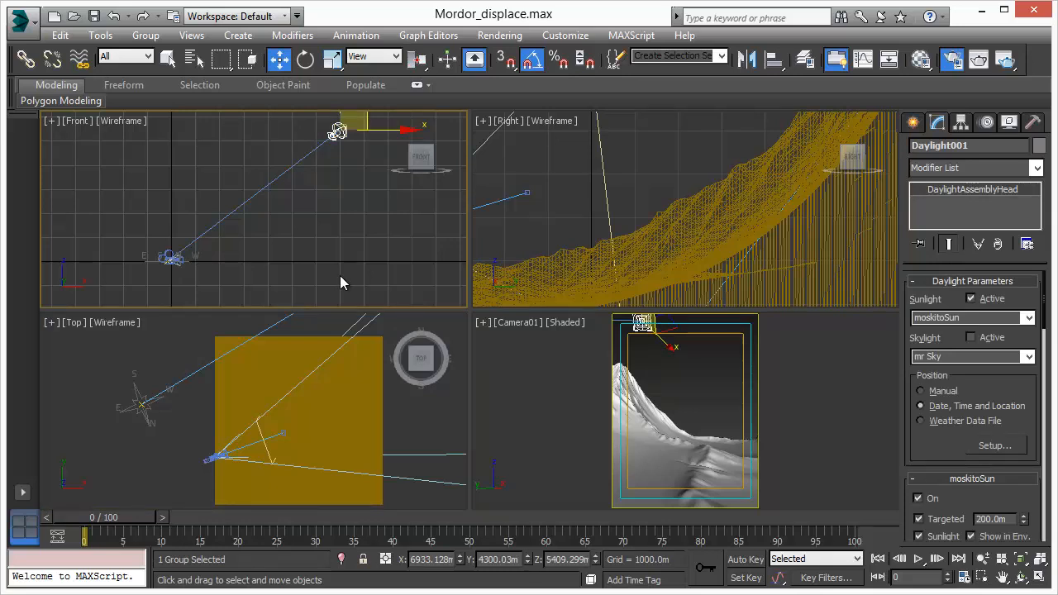
mouse_move(618, 288)
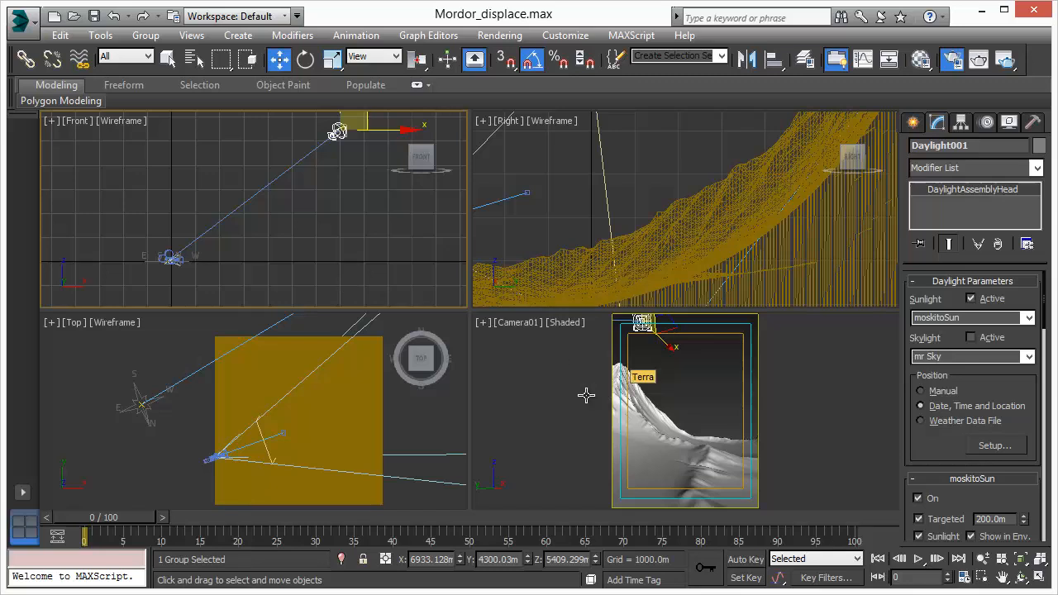
mouse_move(759, 405)
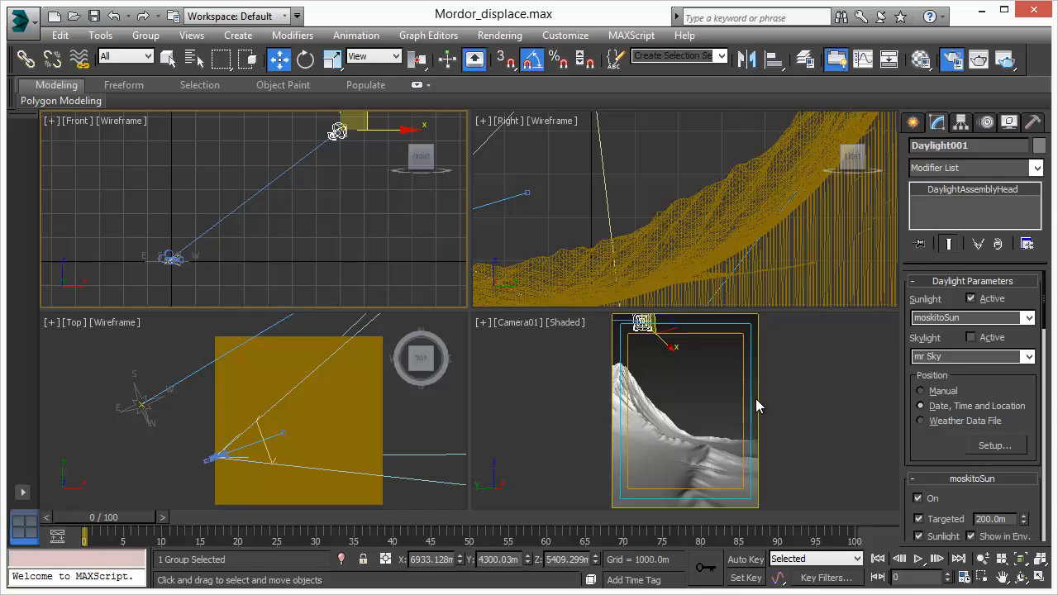
mouse_move(824, 401)
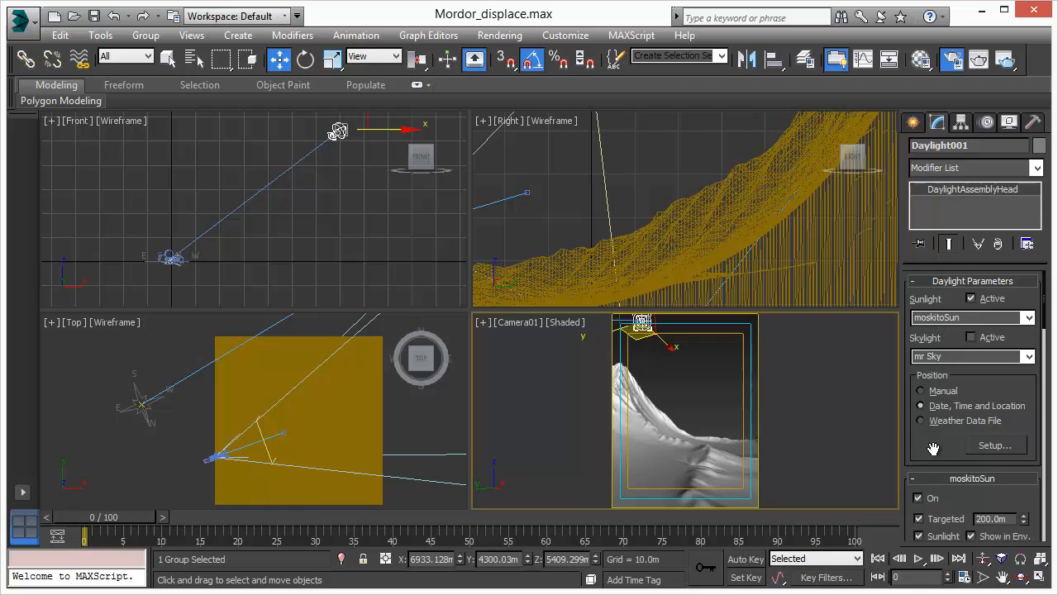
scroll("down", 3)
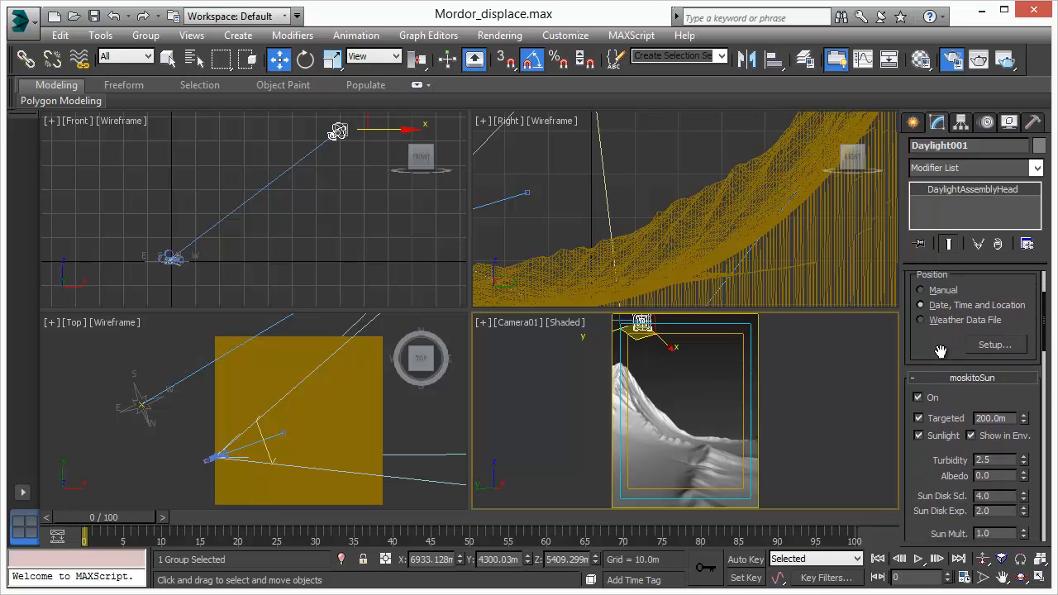
mouse_move(955, 351)
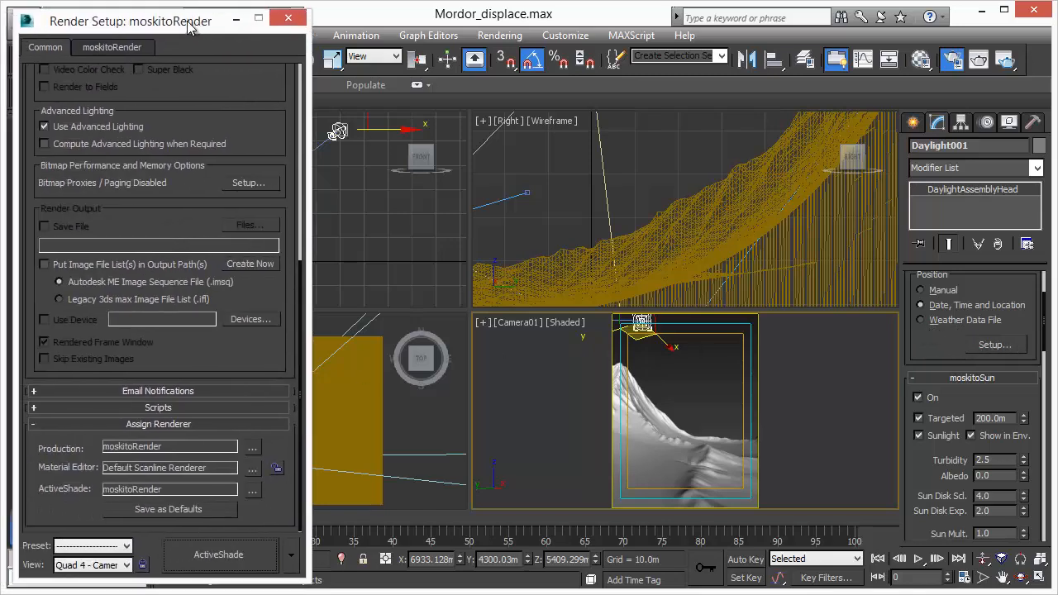
Start an ActiveShade render and set the sun's time to 18:33 for a low orange sunset.
left_click(219, 556)
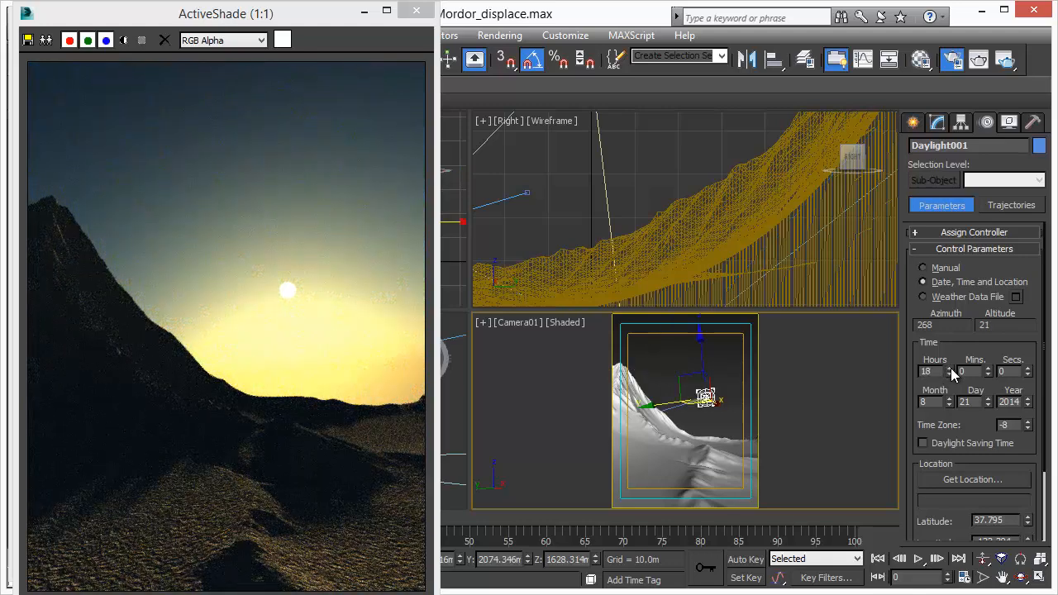
left_click(951, 367)
type("33")
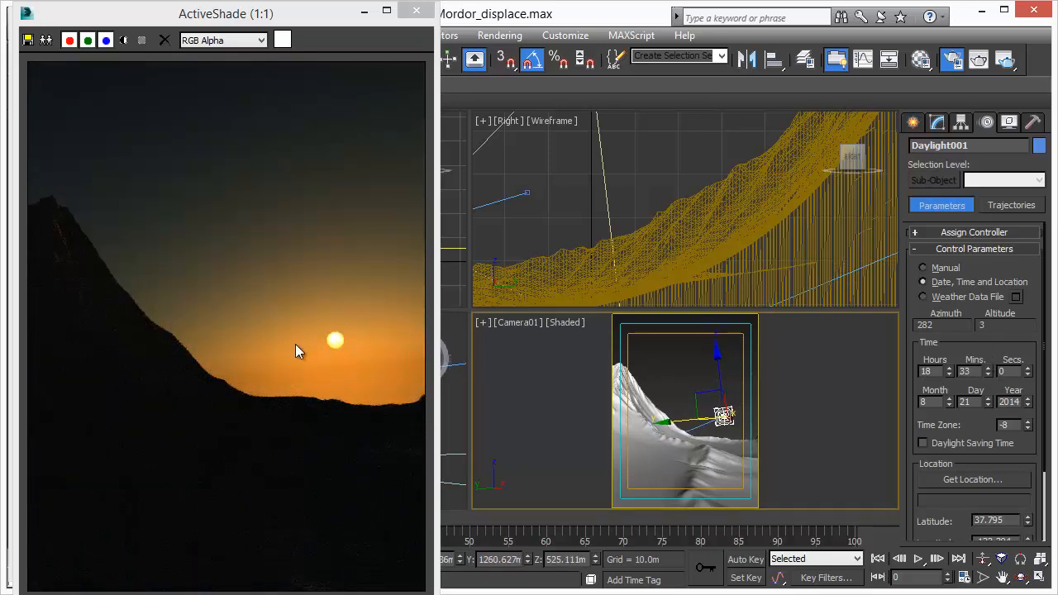
mouse_move(243, 155)
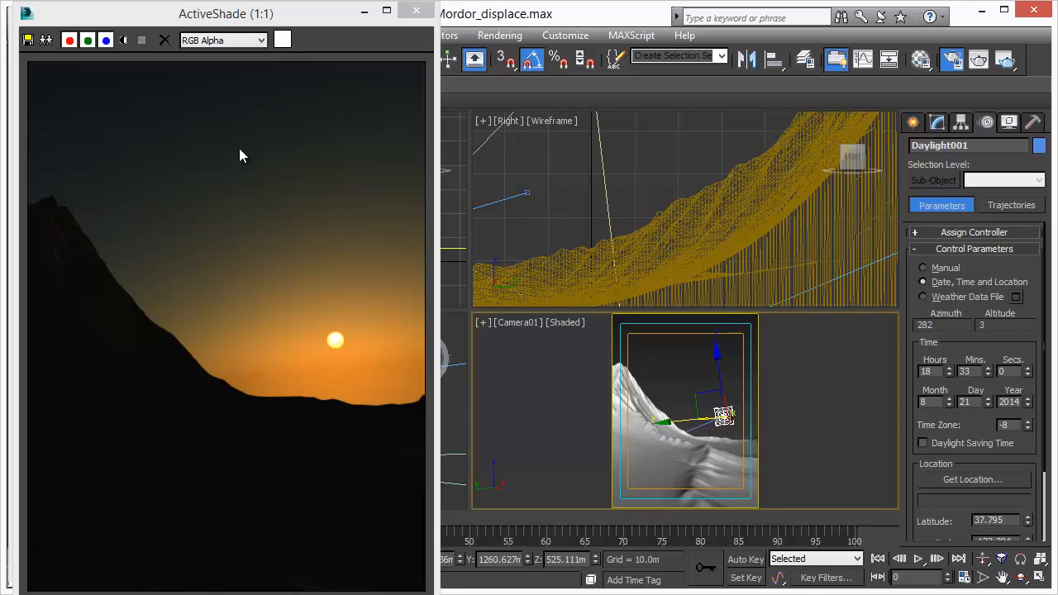
mouse_move(222, 135)
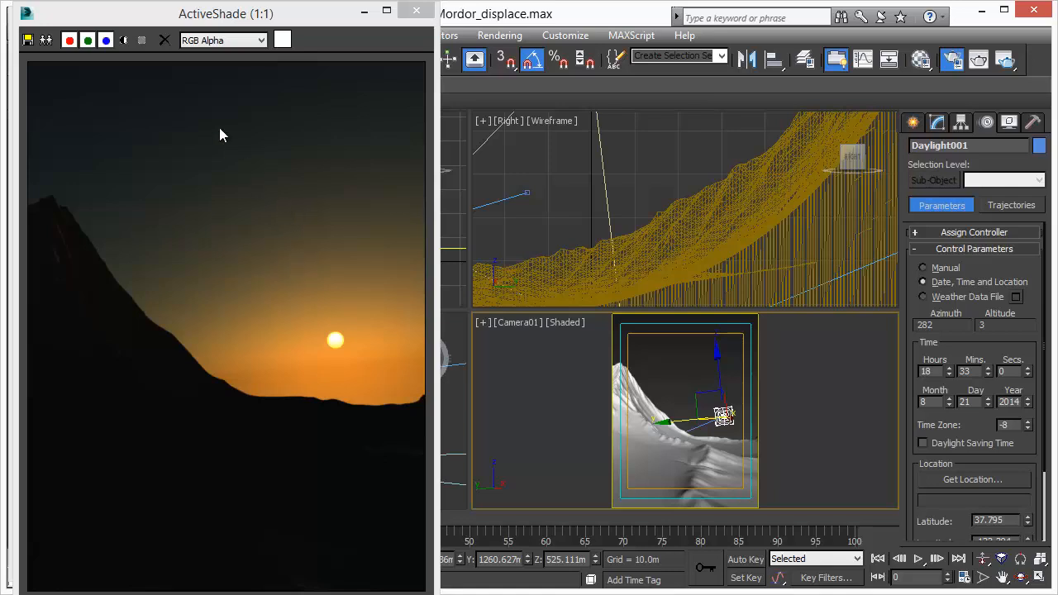
mouse_move(347, 395)
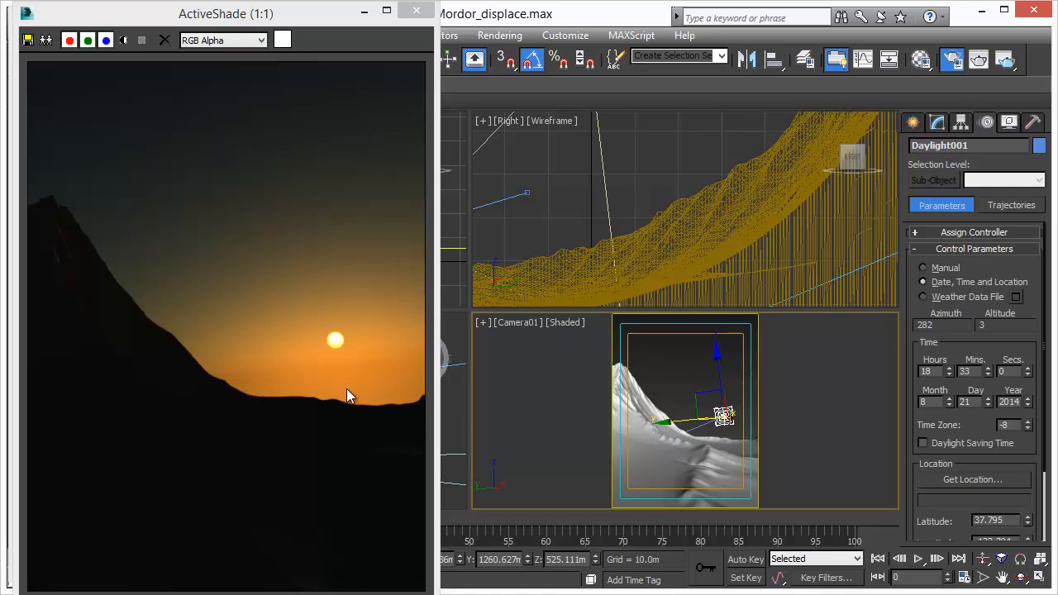
left_click(939, 122)
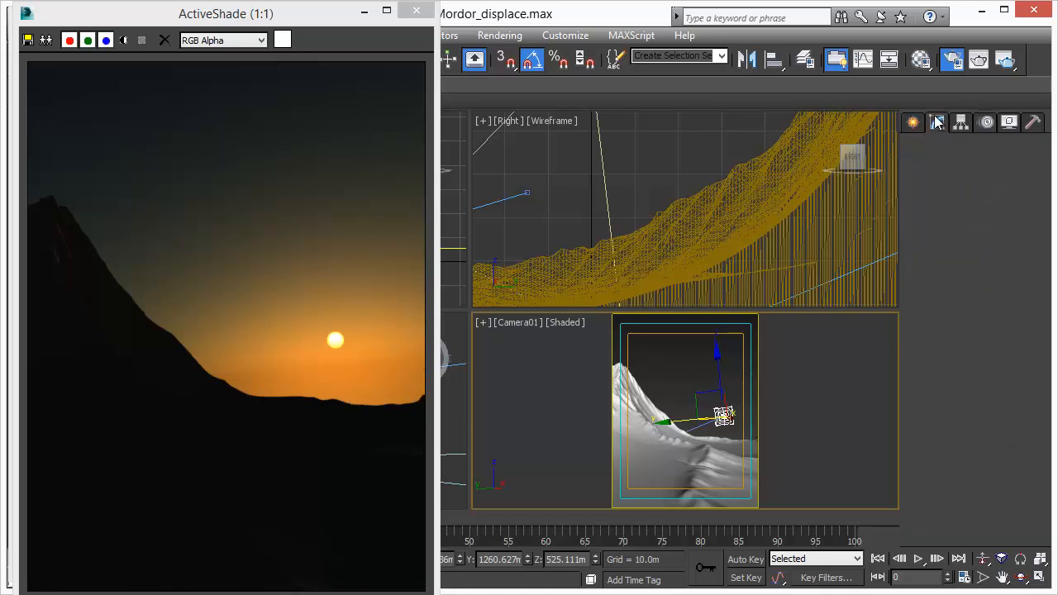
Set the moskitoSun disk scale to 6.5 and the sky multiplier to 1.0.
left_click(938, 122)
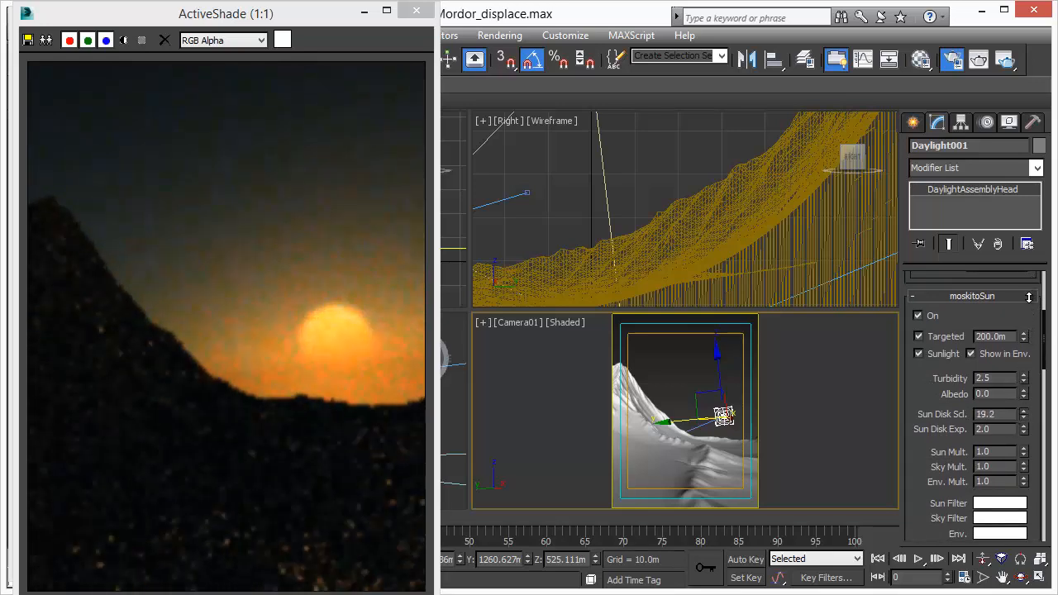
left_click(1025, 416)
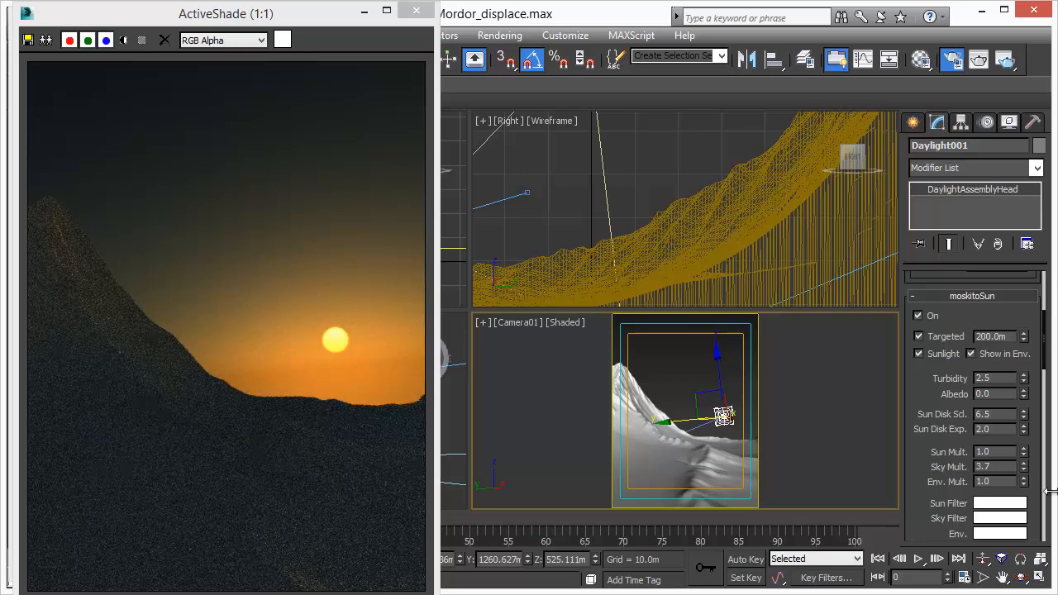
type("1.0")
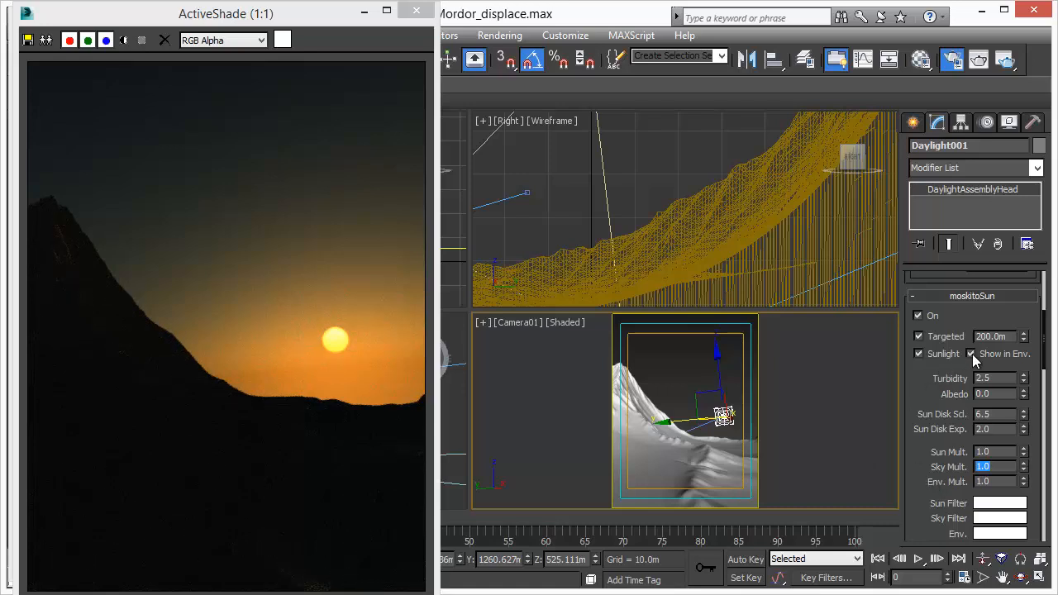
Switch the sunlight from moskitoSun to mr Sun and activate the mr Sky skylight.
left_click(1029, 318)
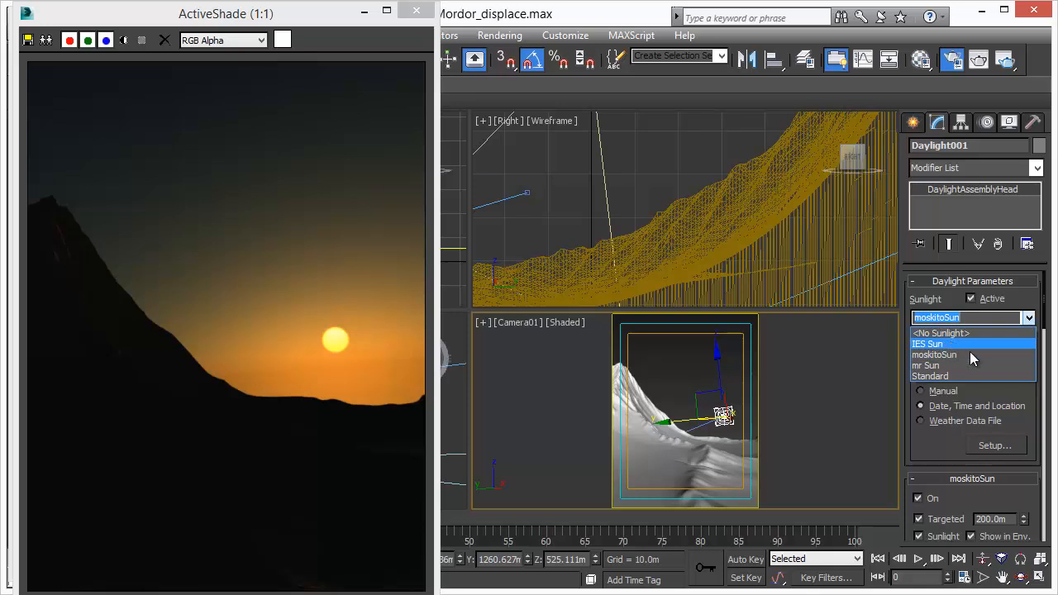
left_click(942, 333)
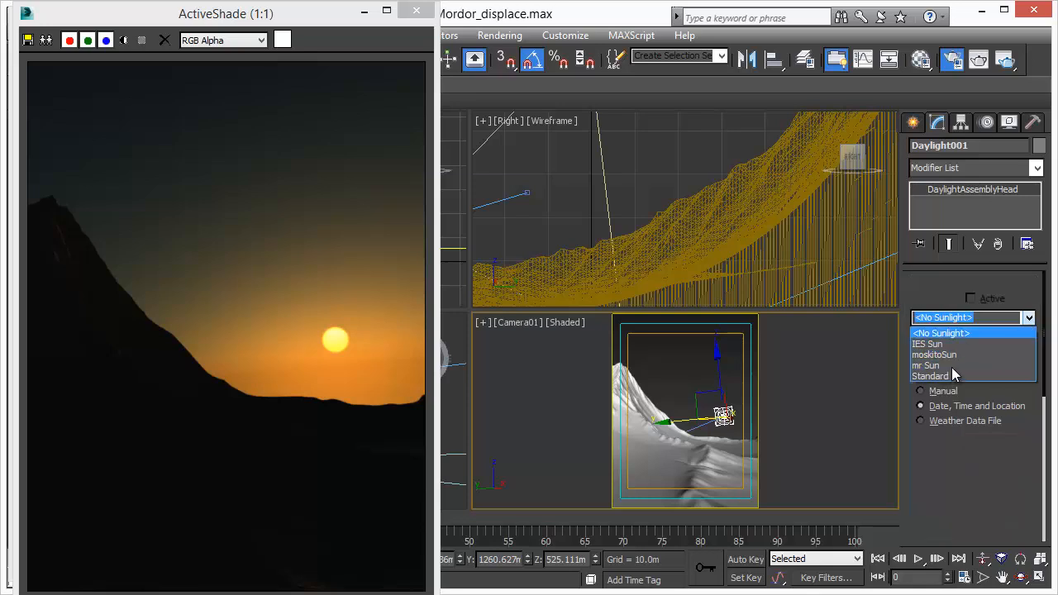
left_click(926, 366)
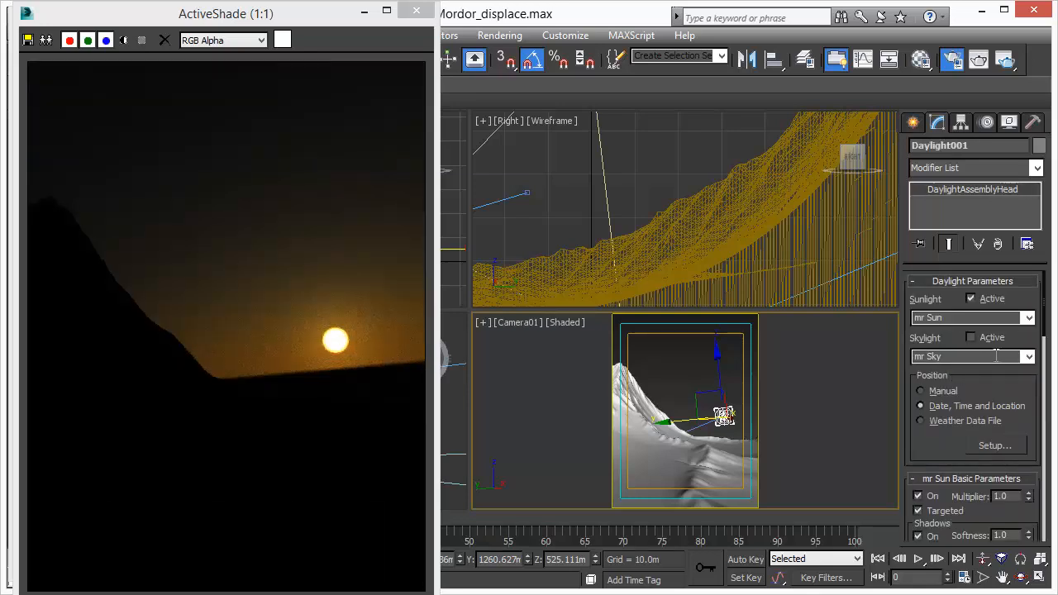
left_click(972, 337)
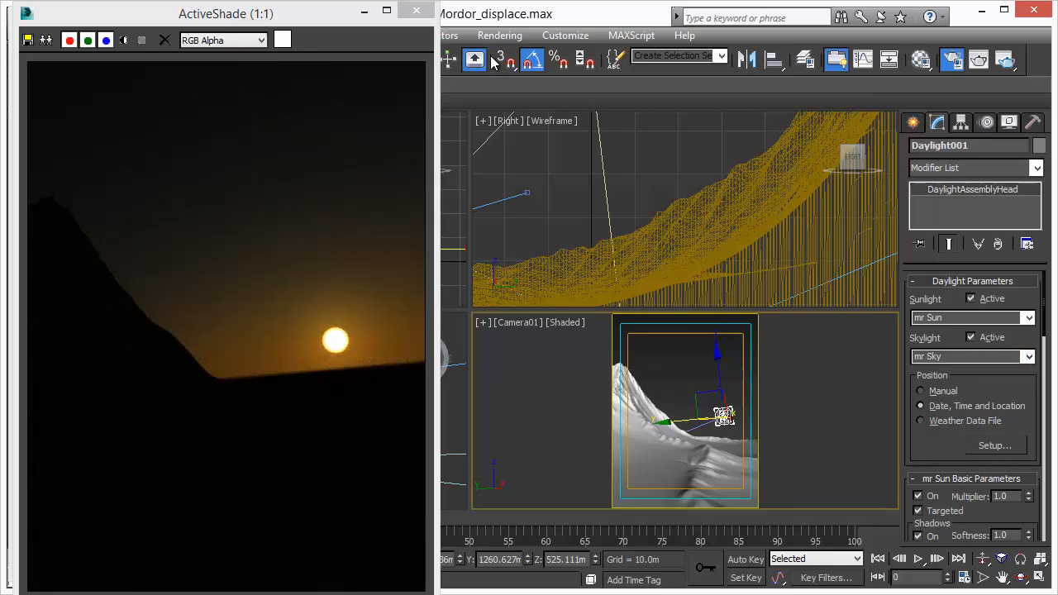
left_click(499, 35)
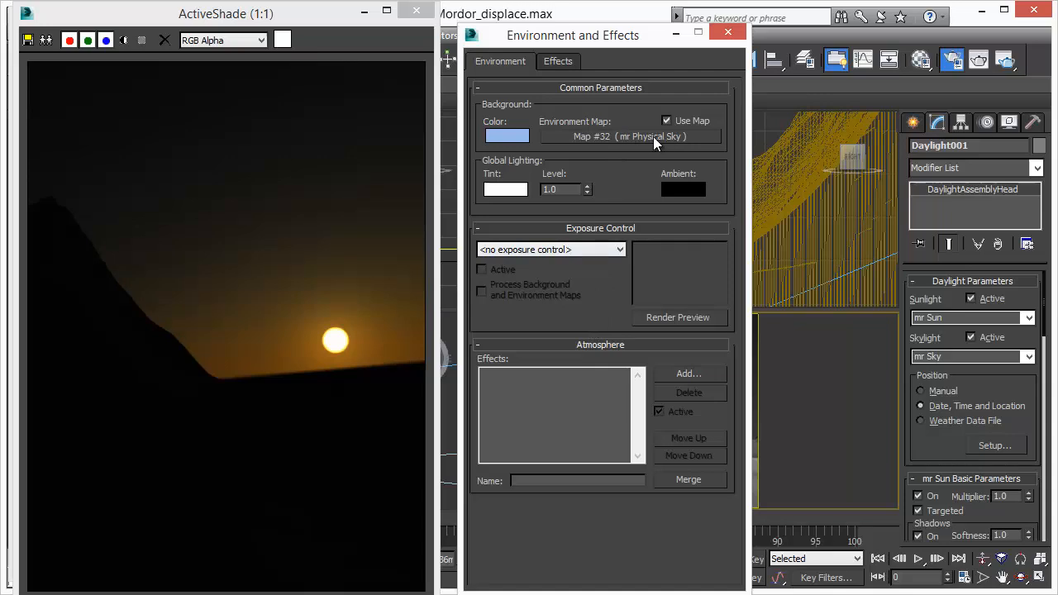
mouse_move(620, 39)
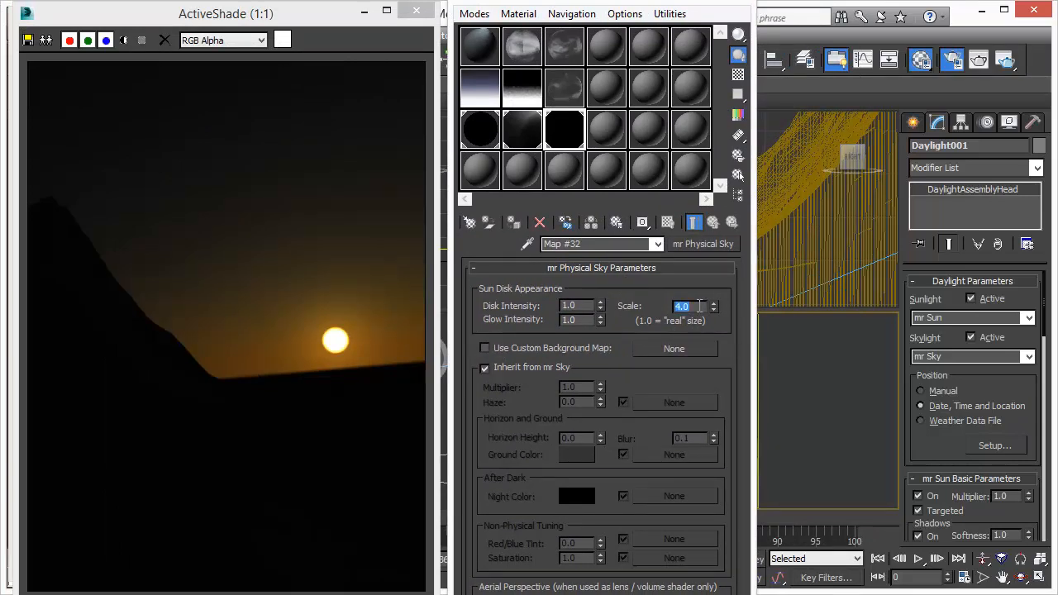
Enter 1.0 as the mr Physical Sky sun disk appearance scale.
type("1.0")
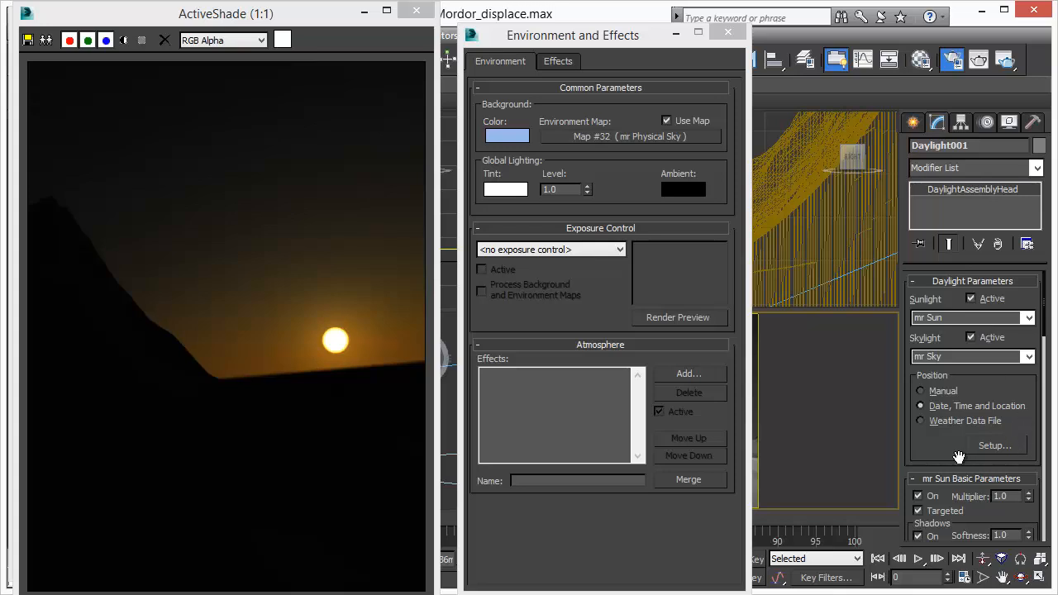
mouse_move(929, 453)
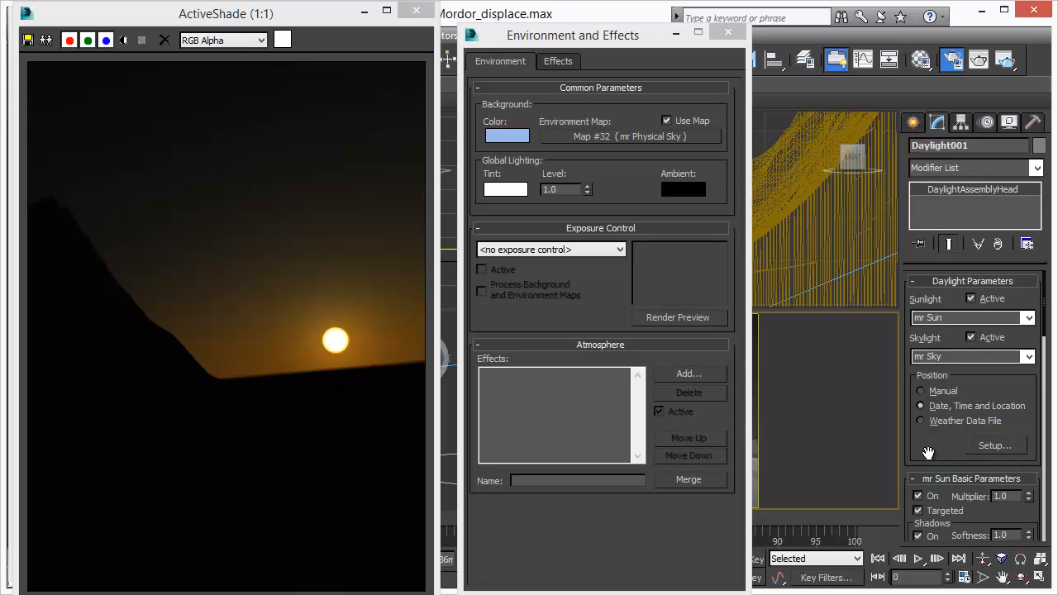
mouse_move(382, 440)
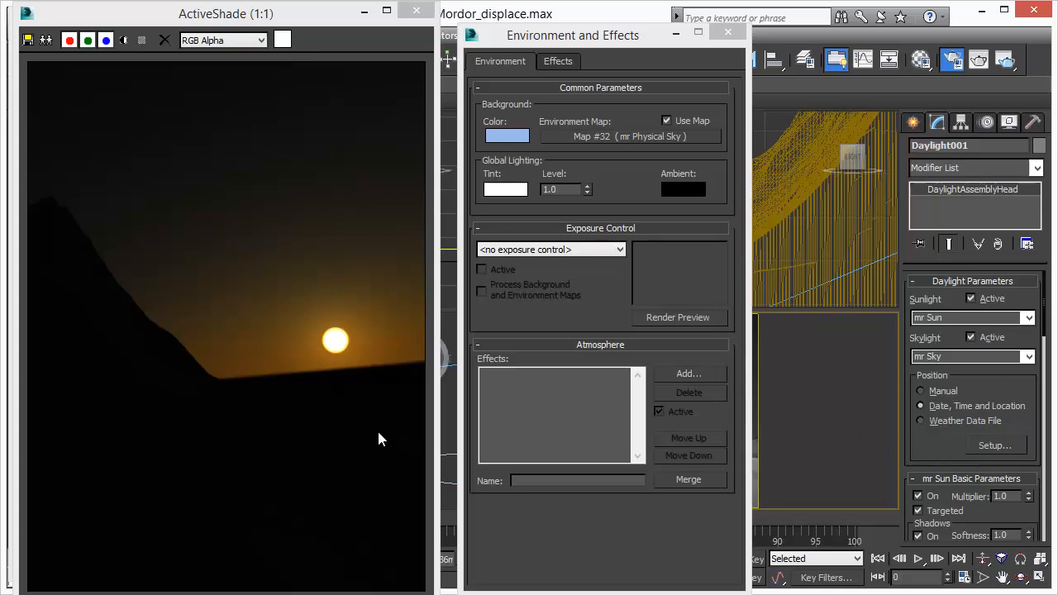